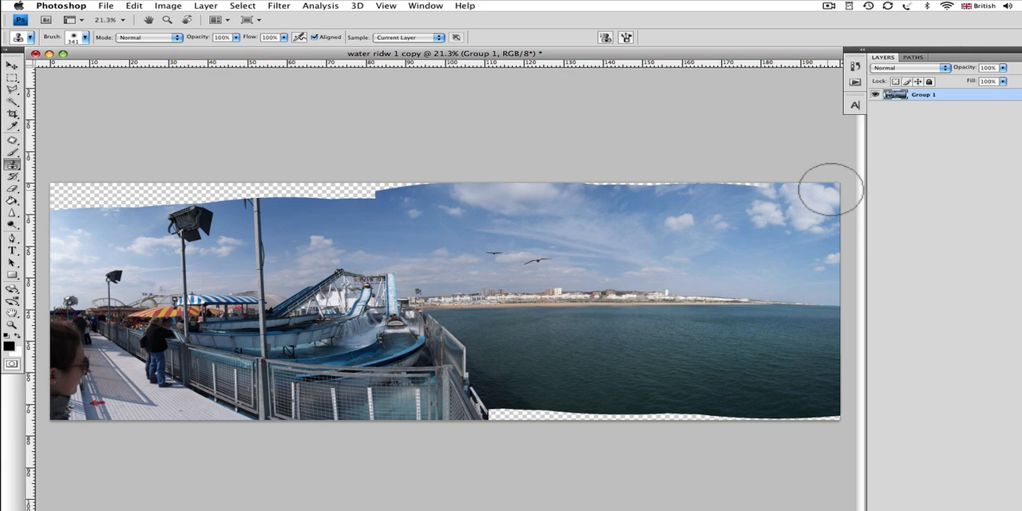
mouse_move(587, 118)
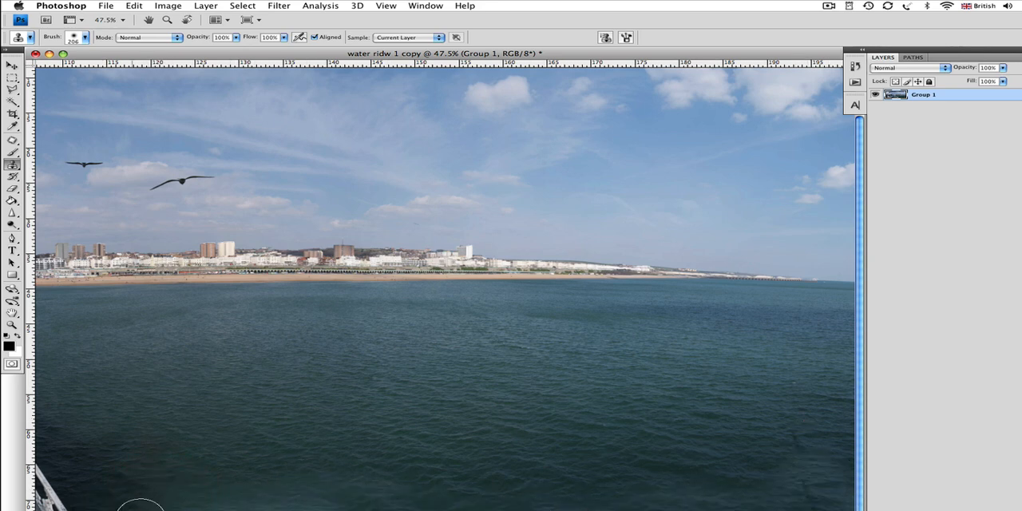
mouse_move(158, 507)
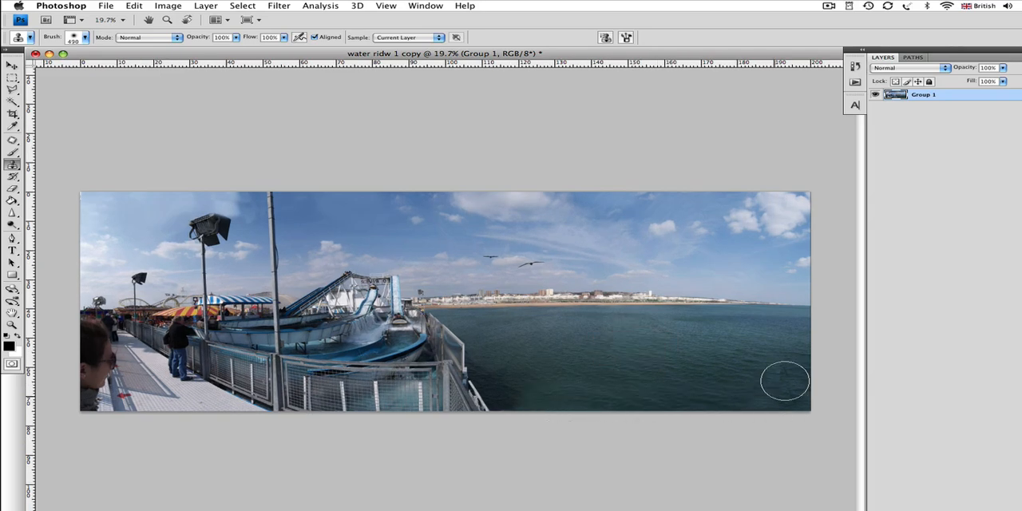
mouse_move(545, 352)
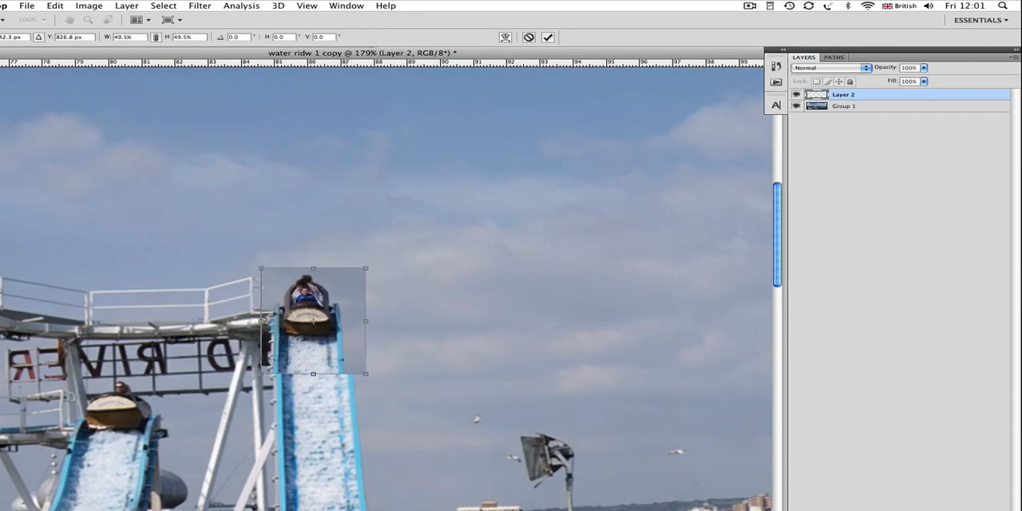
Reposition the copied log boat on the slide with a slight tilt and apply the transform.
drag(313, 319, 375, 317)
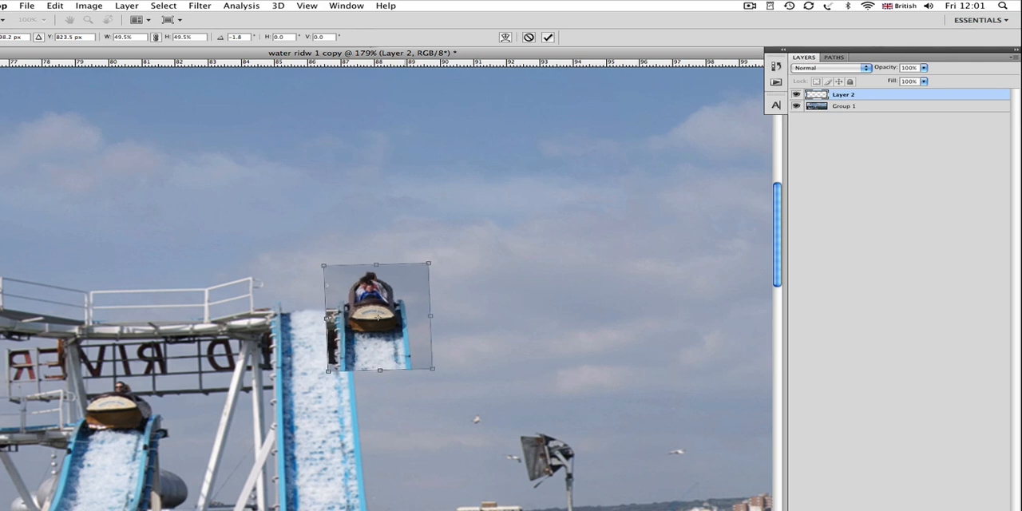
drag(375, 316, 315, 315)
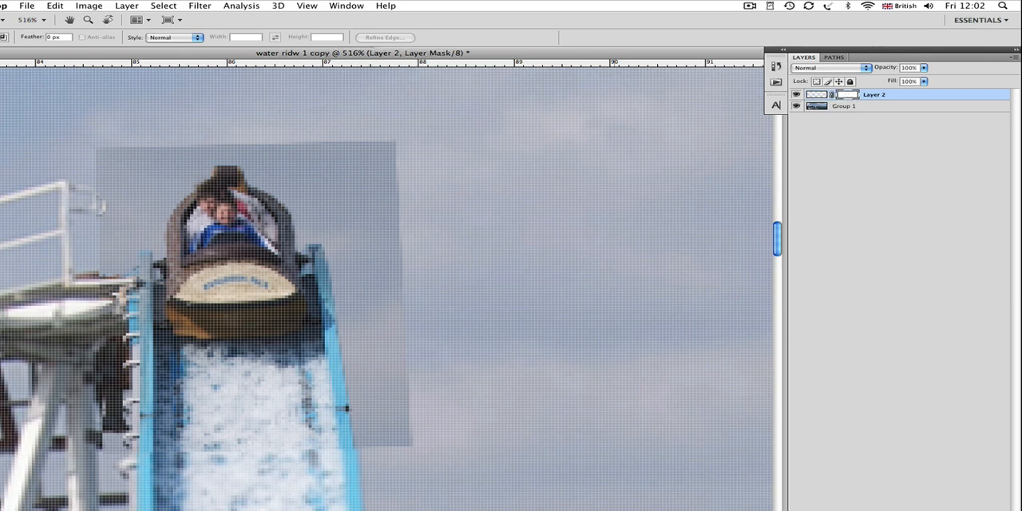
Add a layer mask to the copied boat layer.
click(468, 200)
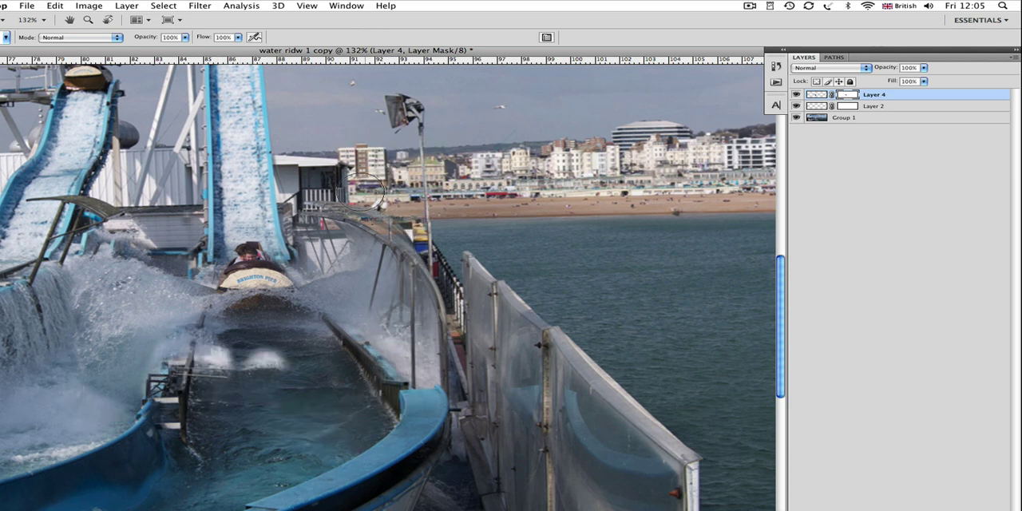
Paint on the new layer's mask to reveal a faded boat copy behind the splash-pool boat.
drag(375, 191, 264, 336)
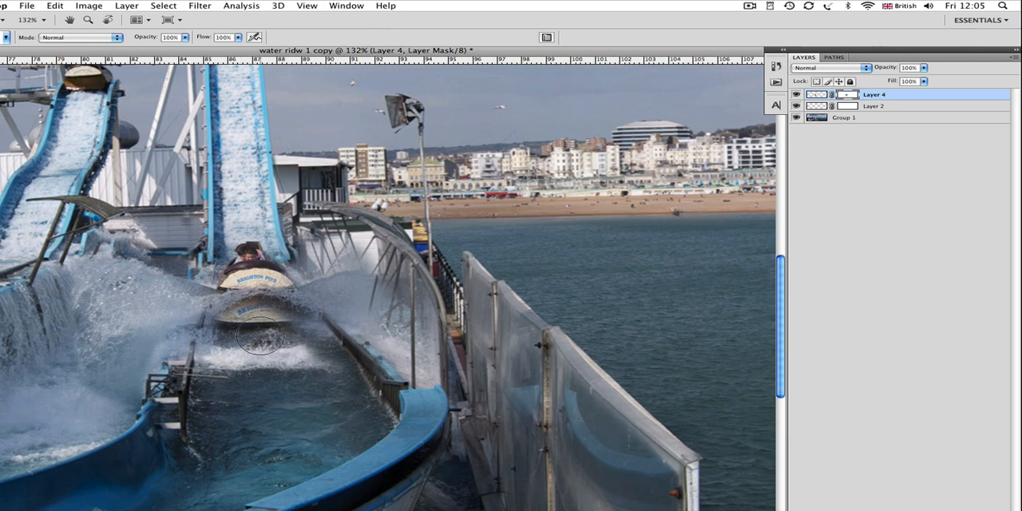